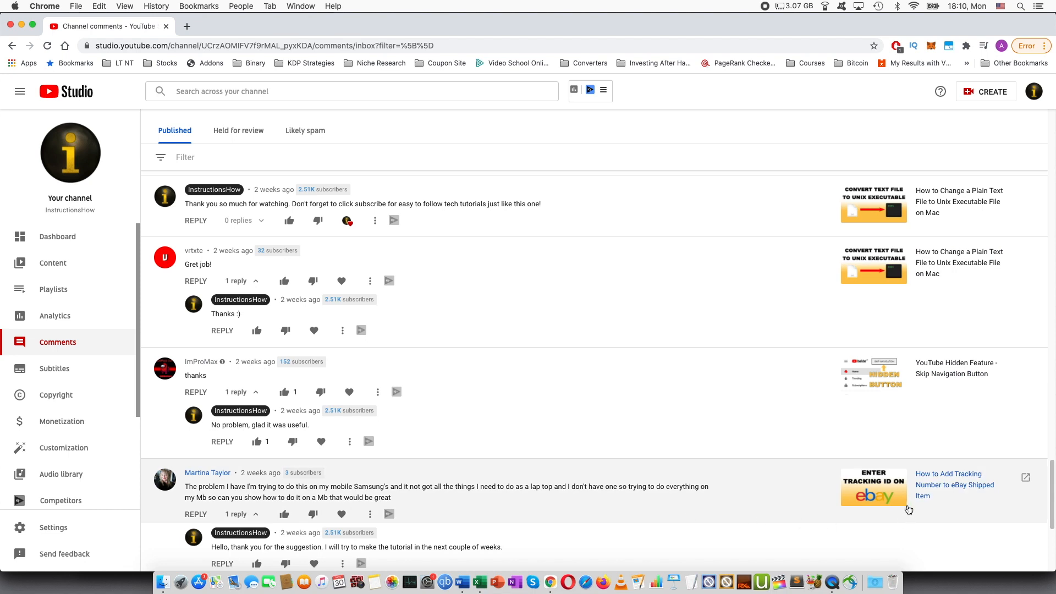
mouse_move(933, 491)
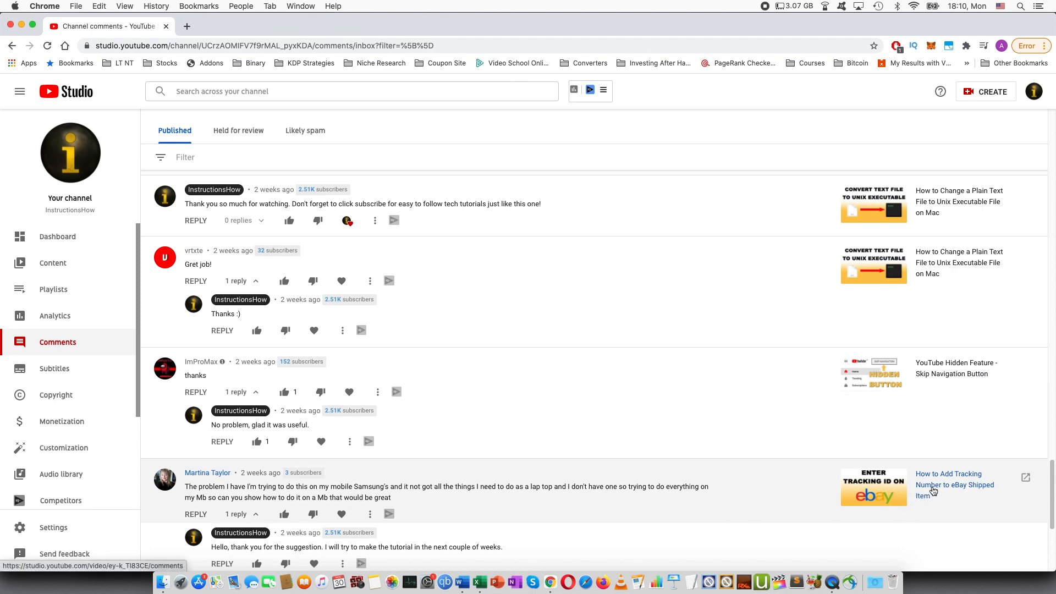
mouse_move(941, 496)
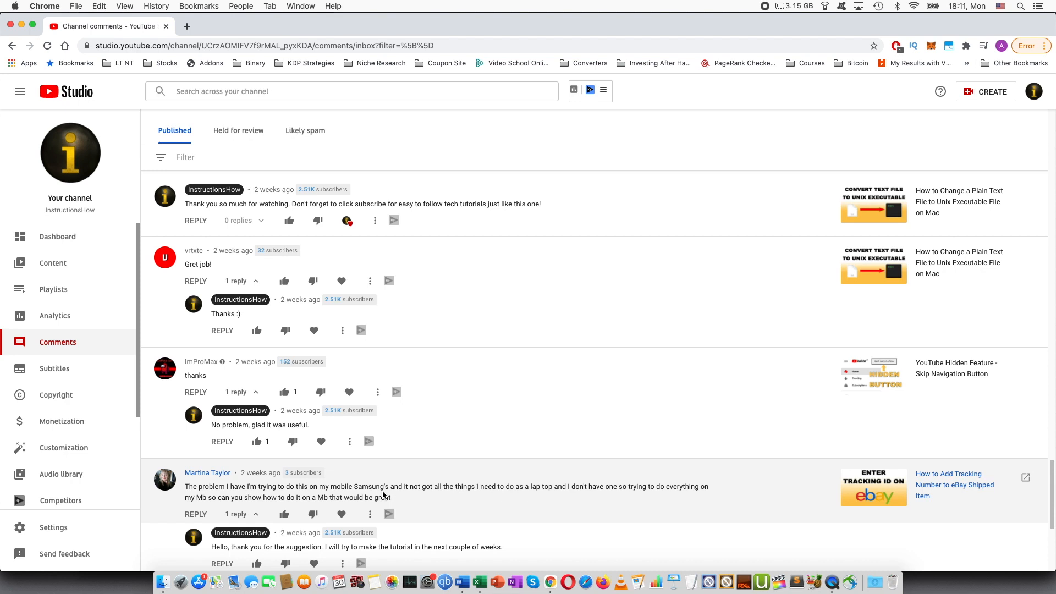
mouse_move(836, 581)
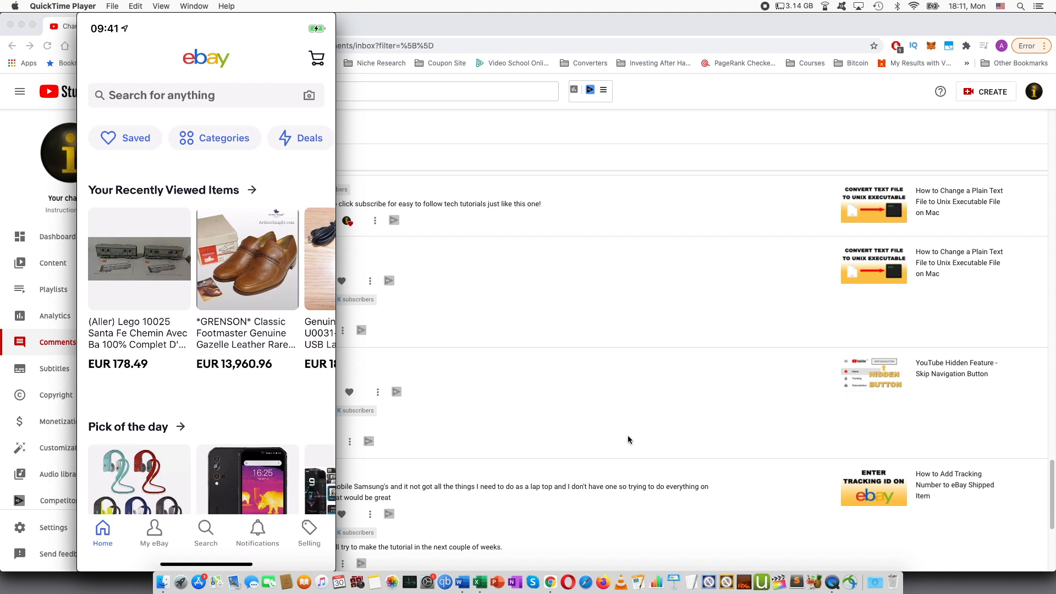
Step: Switch to the Selling tab to see the €784.32 total and listing counts
left_click(309, 532)
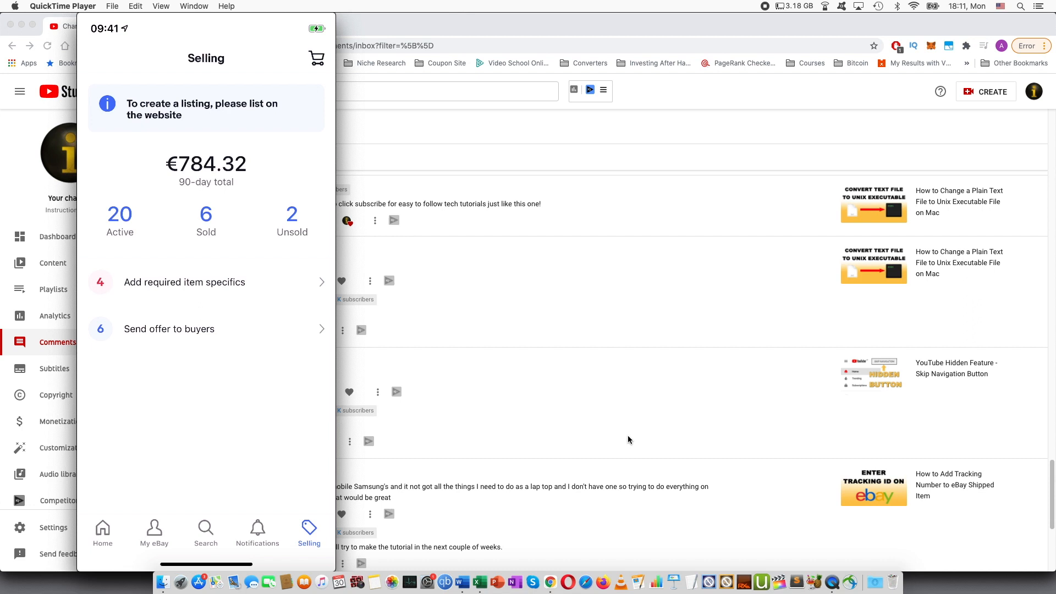
Step: Open the Sold listings to reach the delivered item's details page
left_click(206, 220)
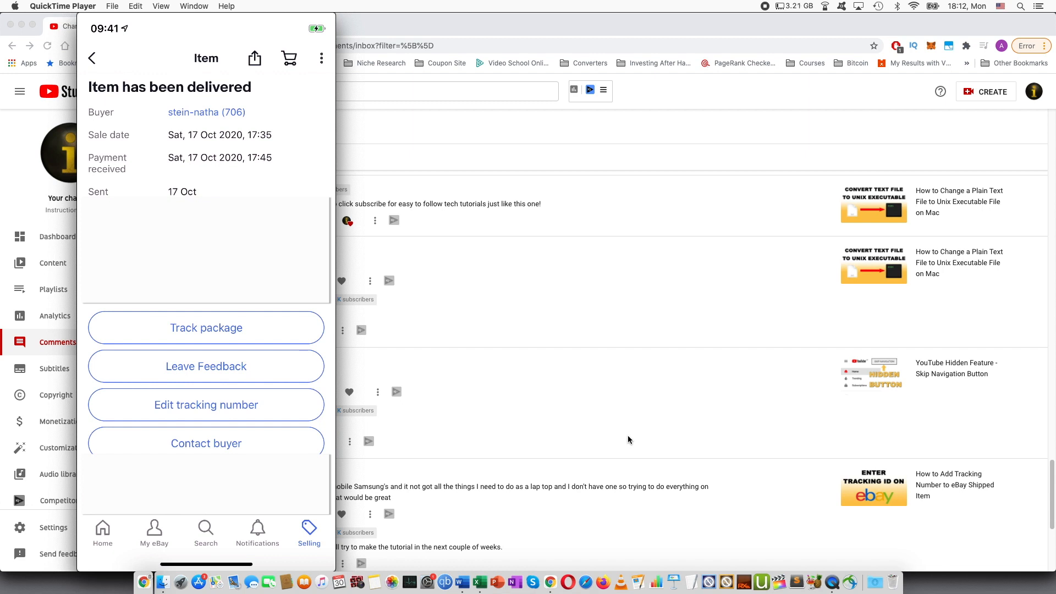
Step: Open the Tracking form for the delivered item, carrier Lietuvos Pastas
left_click(205, 405)
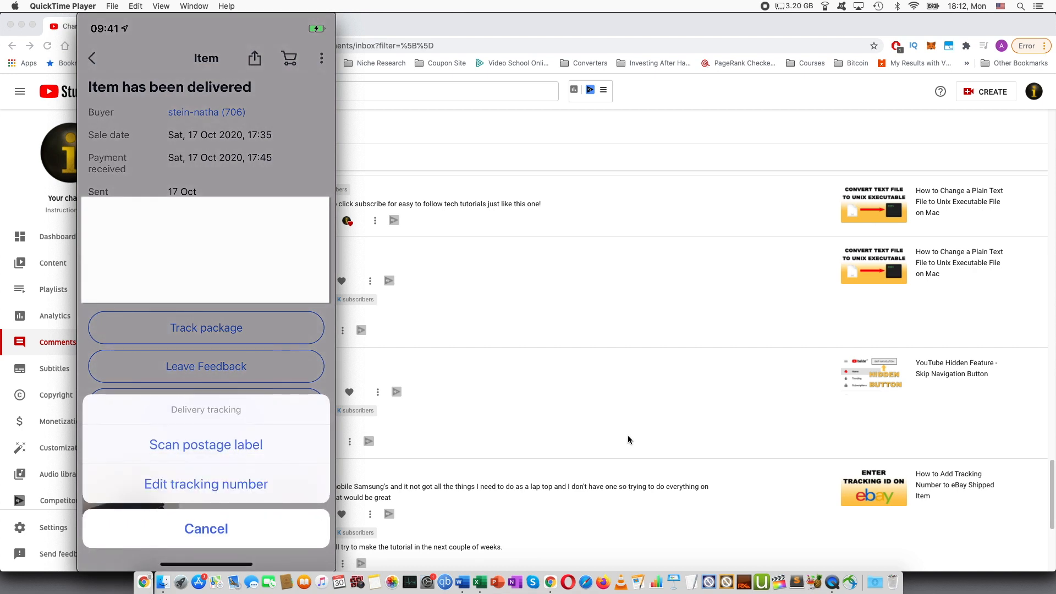
left_click(205, 484)
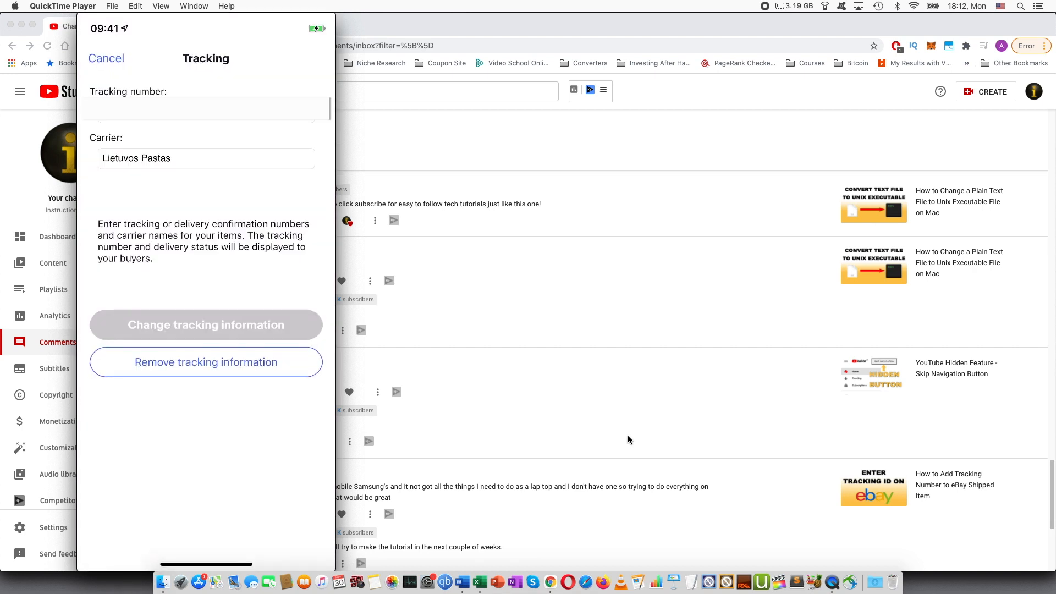